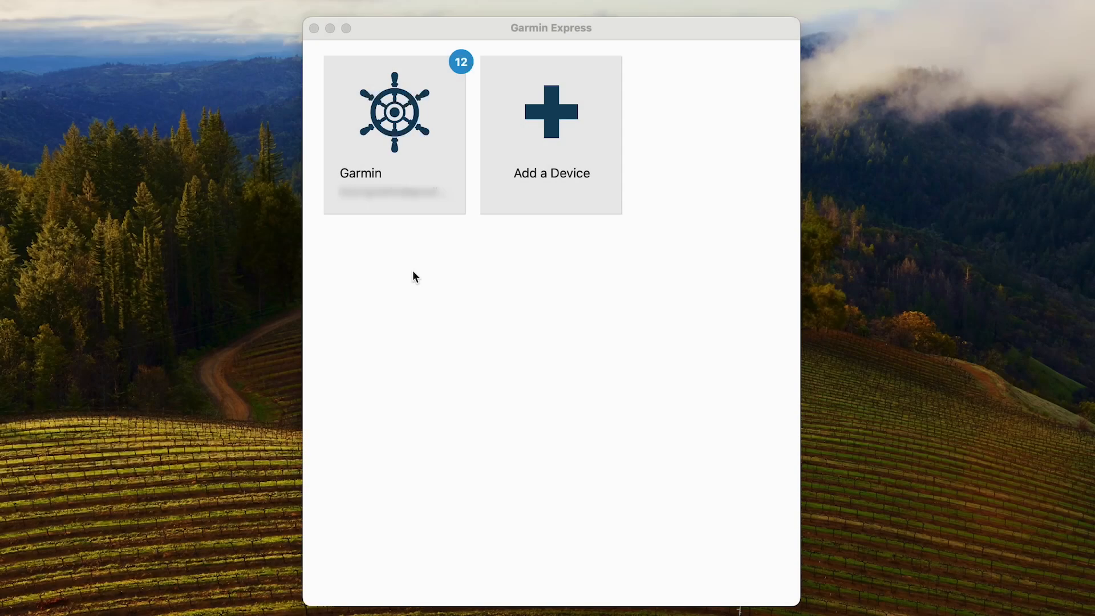
pyautogui.moveTo(427, 280)
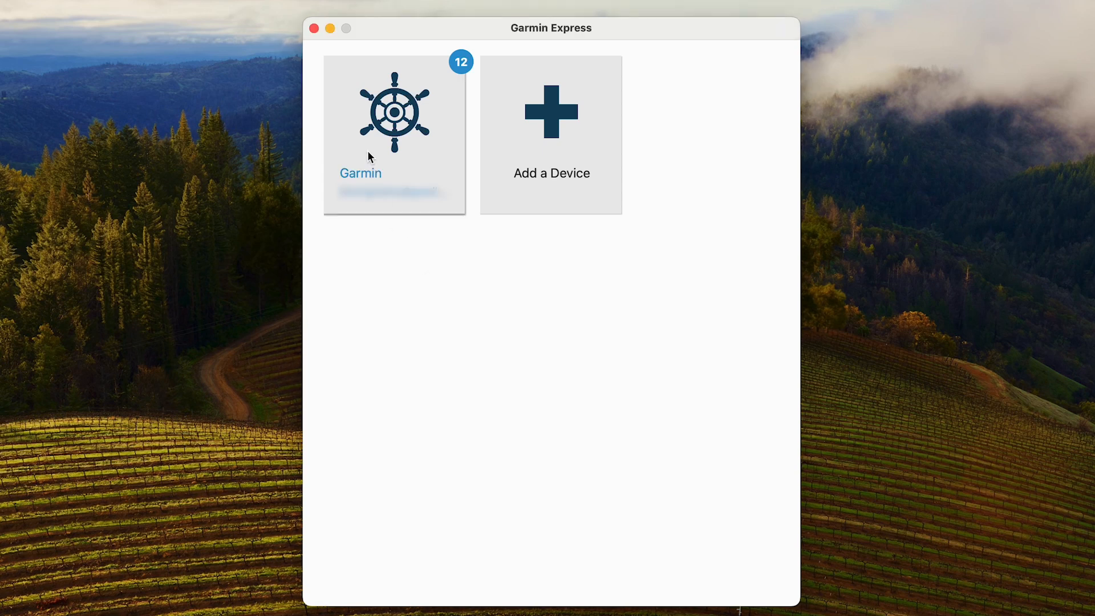
# Show the Garmin marine device's dashboard with chart updates available.
pyautogui.click(394, 134)
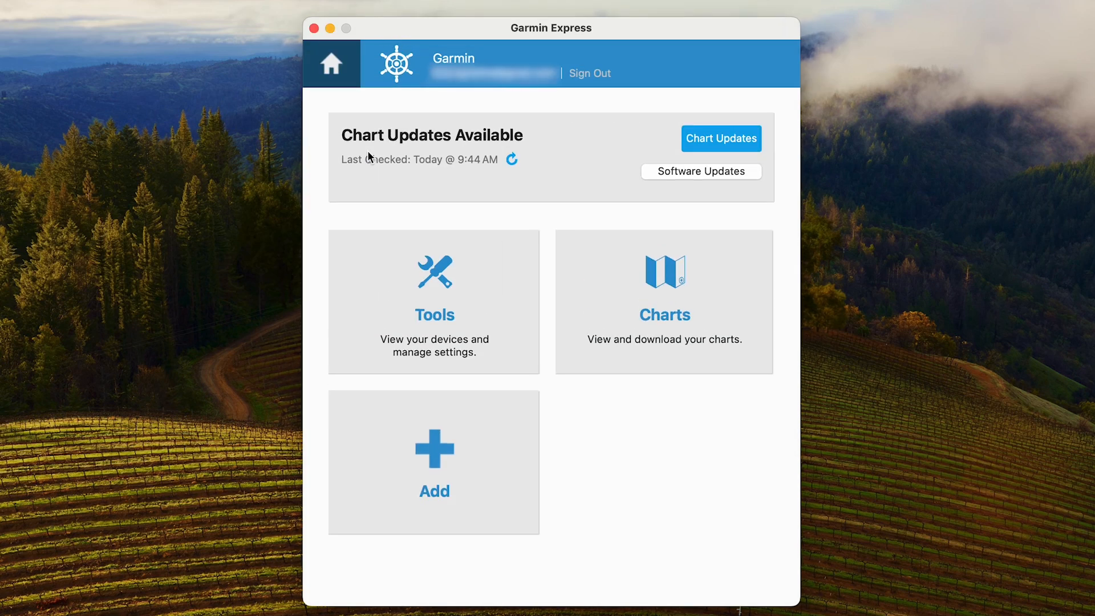
pyautogui.moveTo(623, 254)
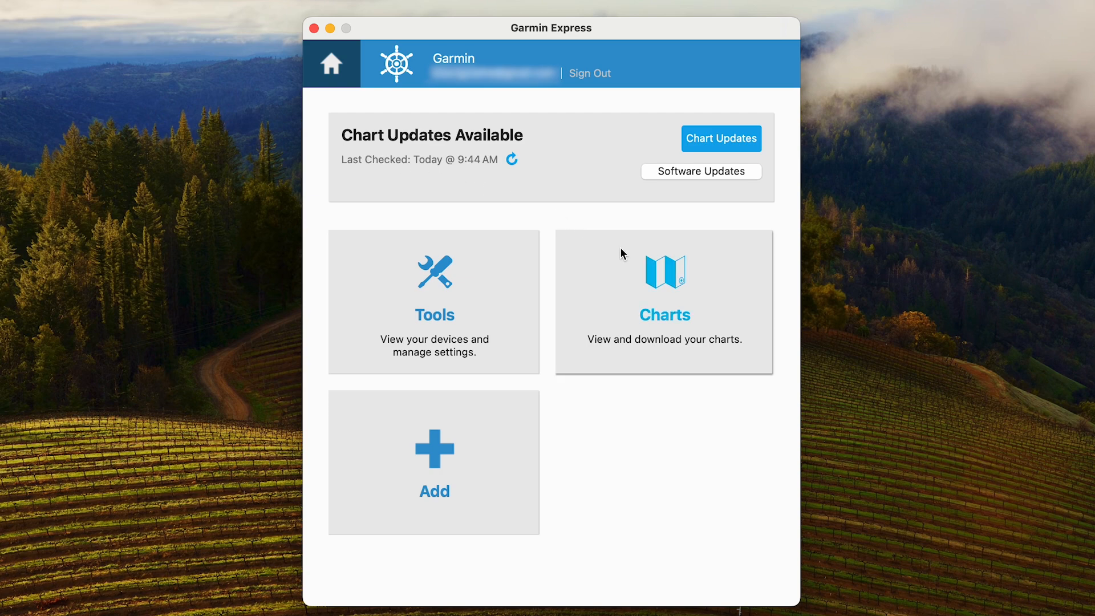
# Start renewing the expired U.S. East chart subscription, reaching its Inactive plan page on Garmin's website.
pyautogui.click(663, 302)
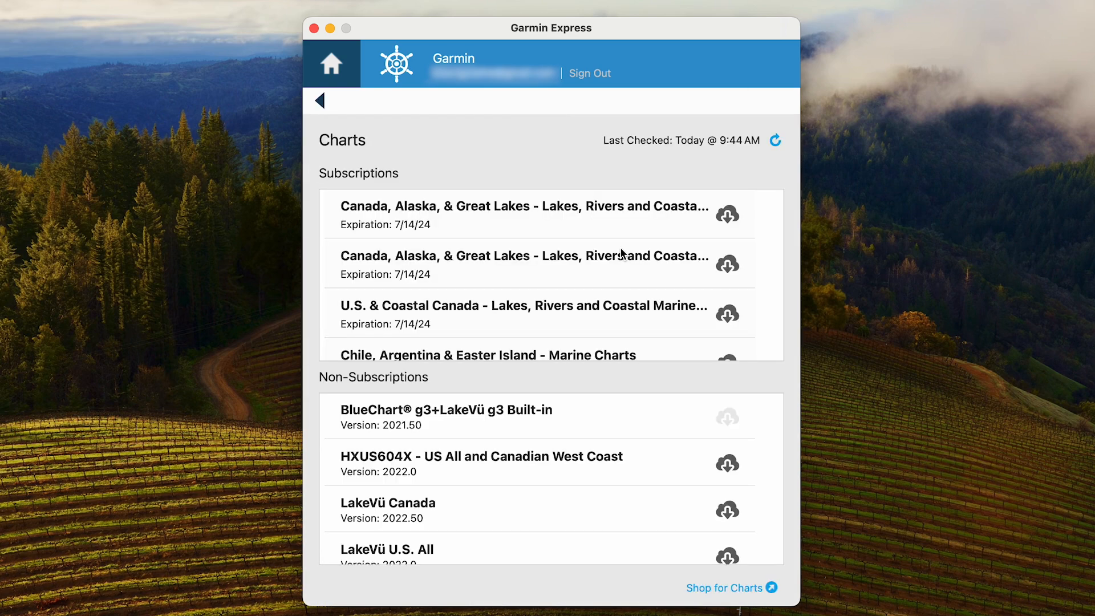
pyautogui.scroll(-3)
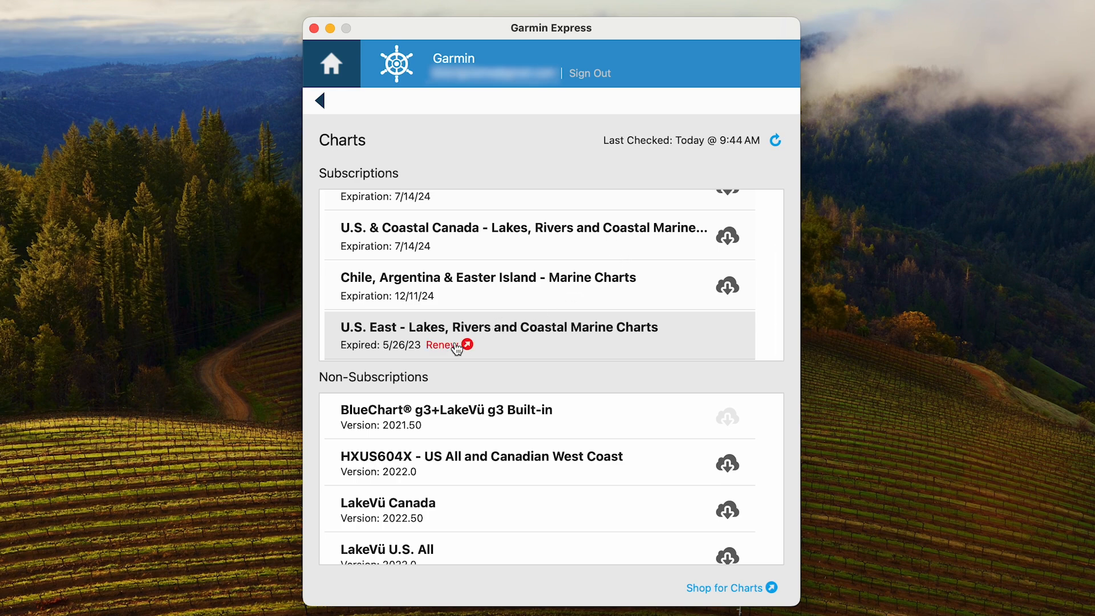
pyautogui.click(441, 344)
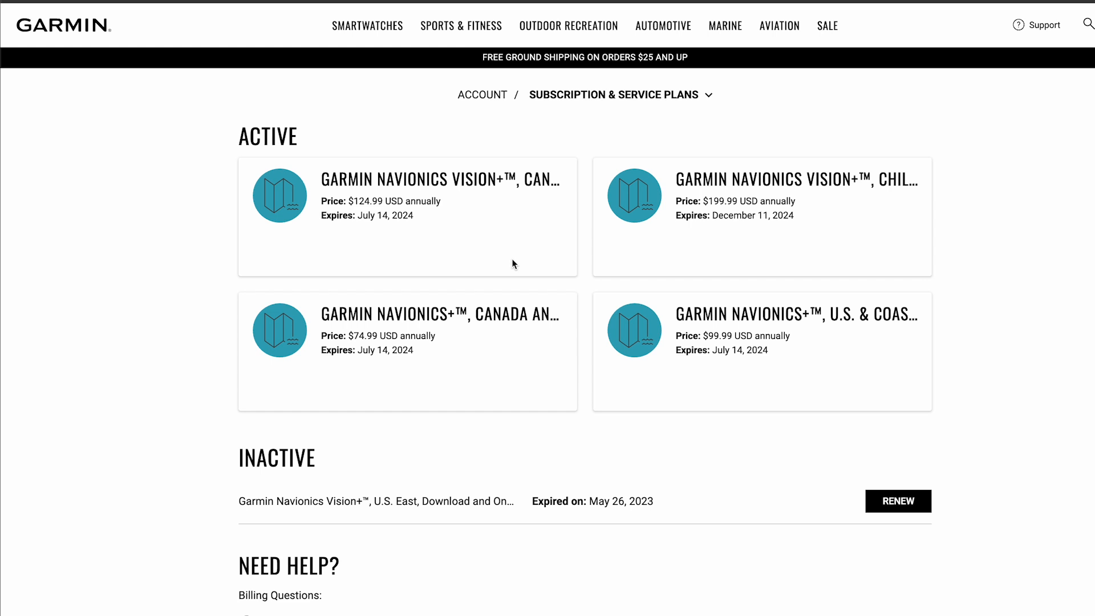
pyautogui.moveTo(740, 412)
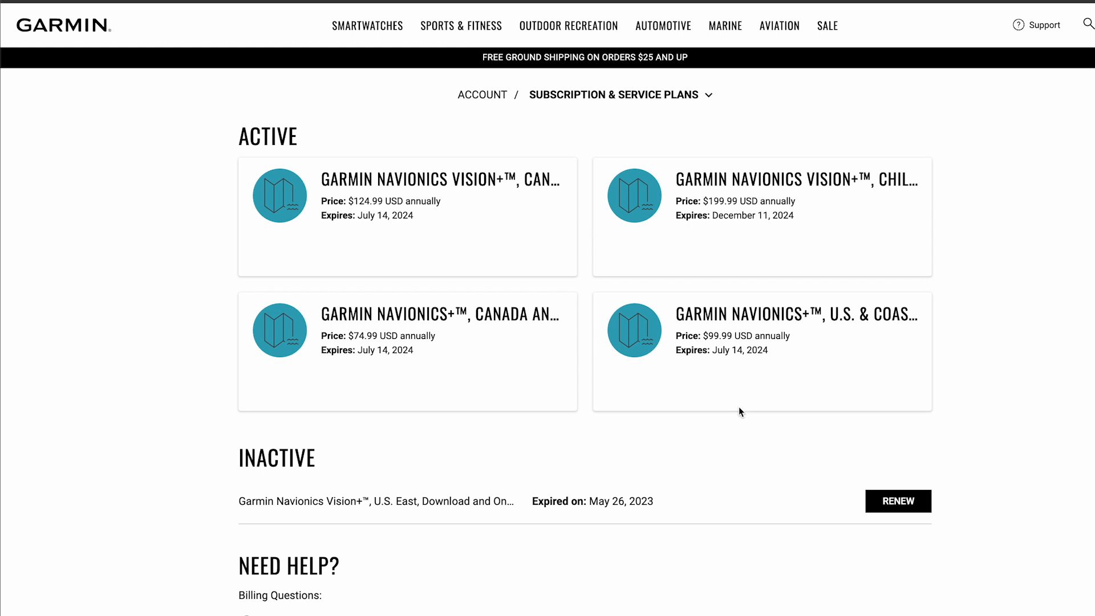
pyautogui.click(898, 501)
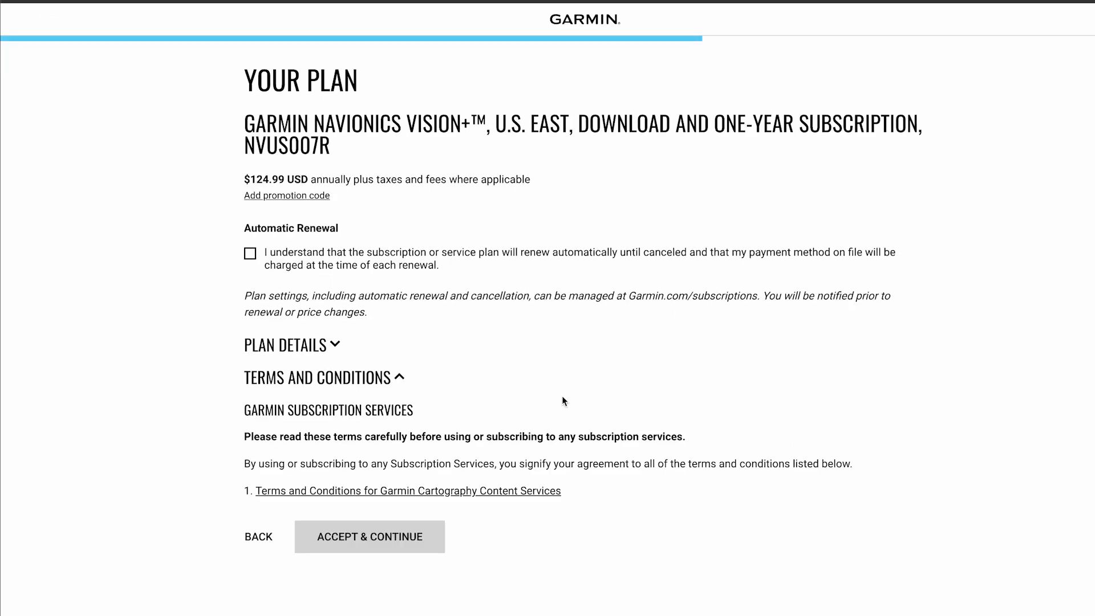
# Acknowledge Automatic Renewal and accept the U.S. East plan's terms to continue to billing.
pyautogui.click(250, 253)
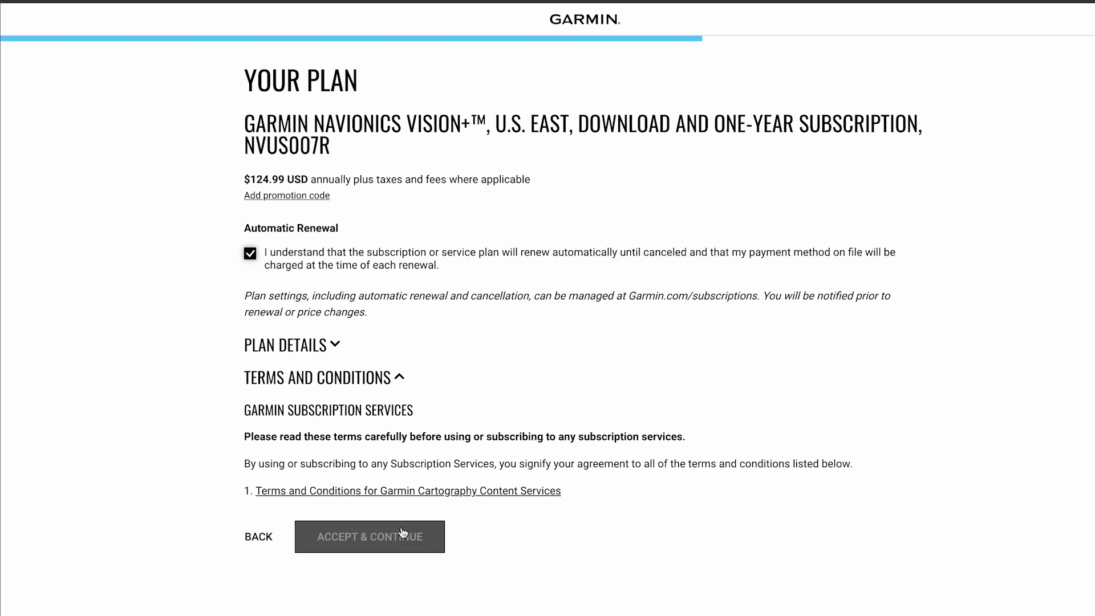
pyautogui.click(370, 536)
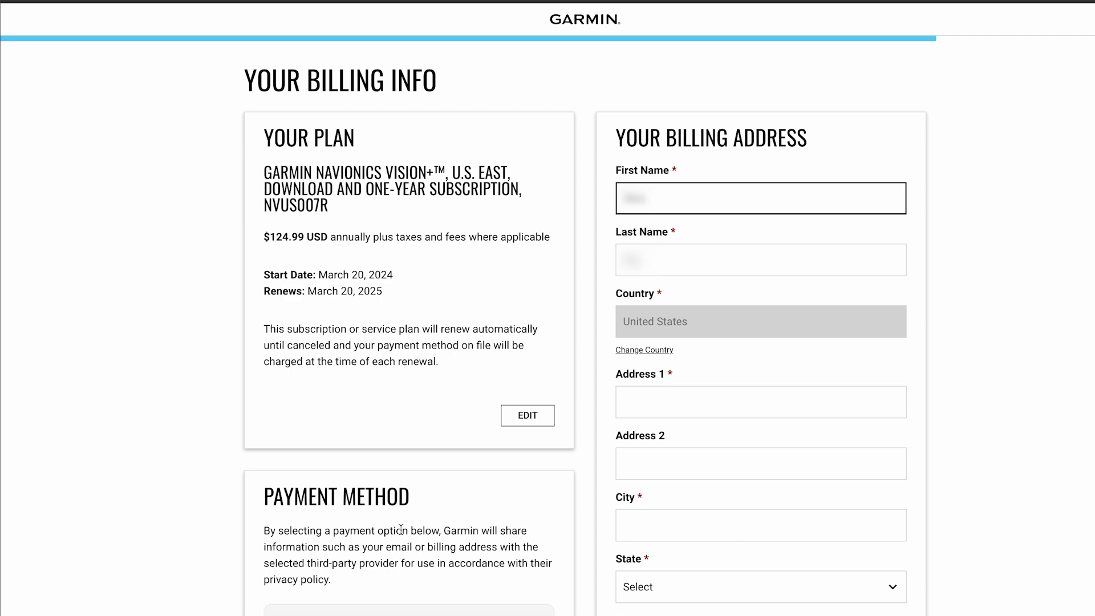
pyautogui.scroll(-3)
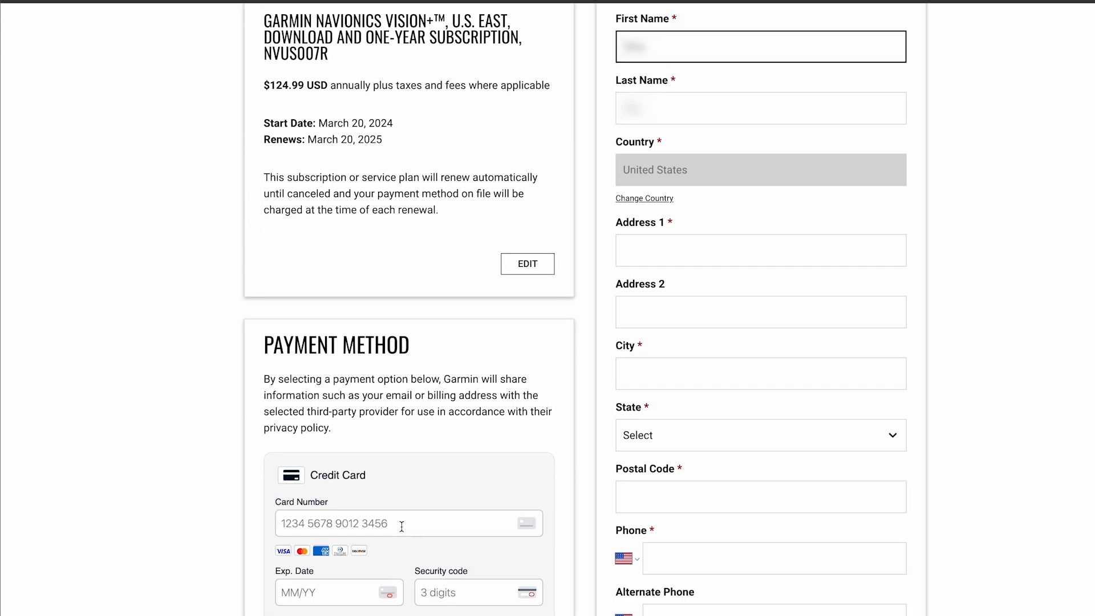